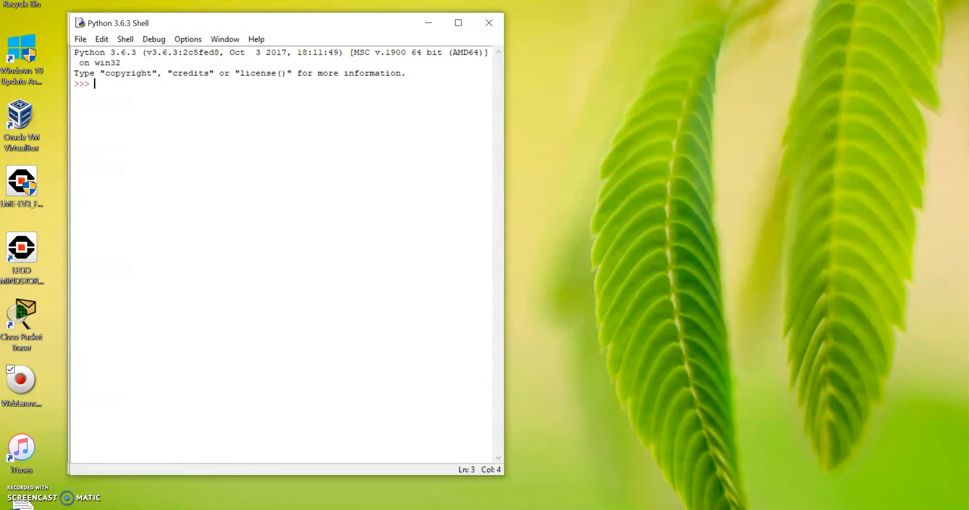
pyautogui.moveTo(326, 26)
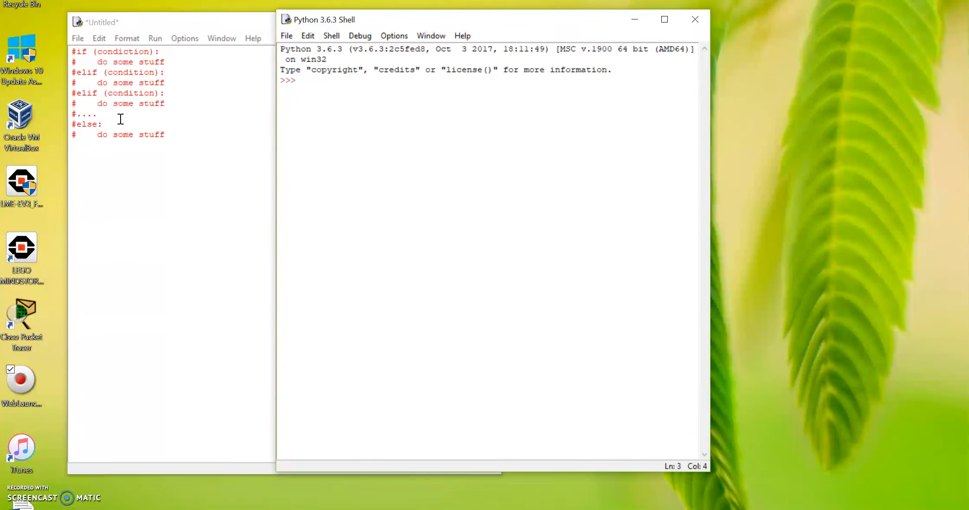
pyautogui.moveTo(96, 159)
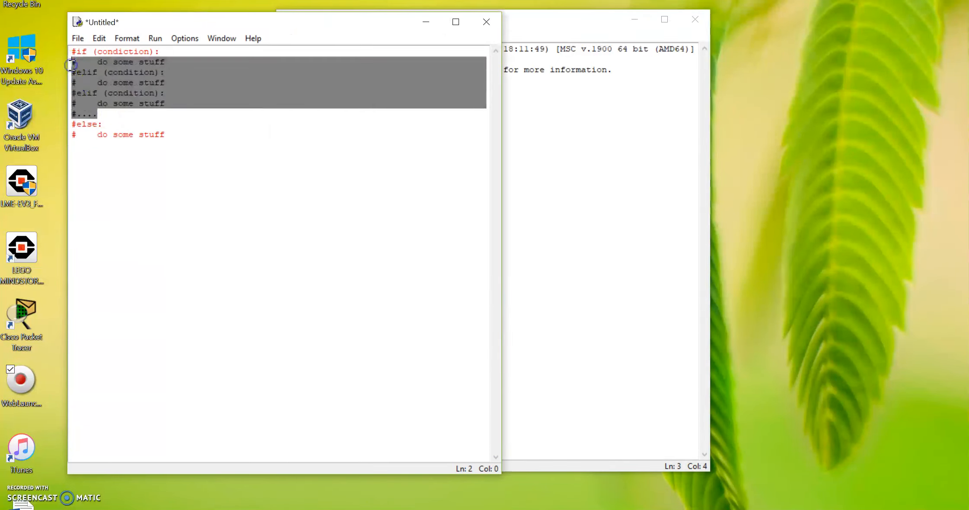
# - Remove the commented if/elif/else skeleton lines from the new script
pyautogui.press('Delete')
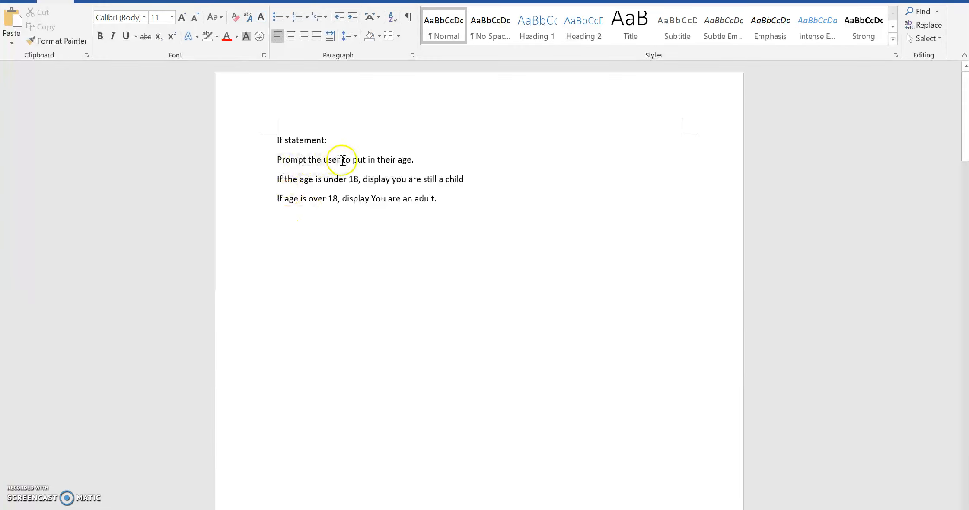
pyautogui.moveTo(303, 185)
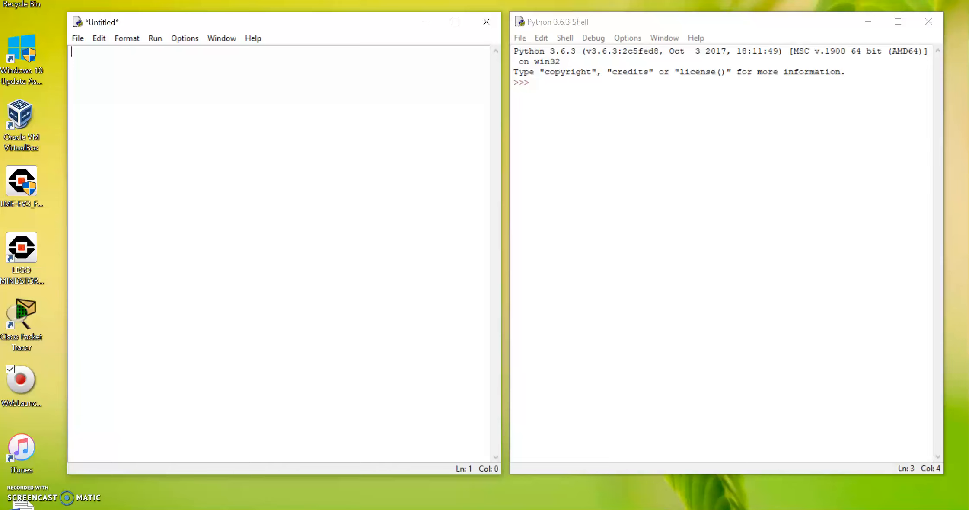
# - Write line 1 as age=int(input("How old are you?: ")) to read a whole-number age
pyautogui.write('age=')
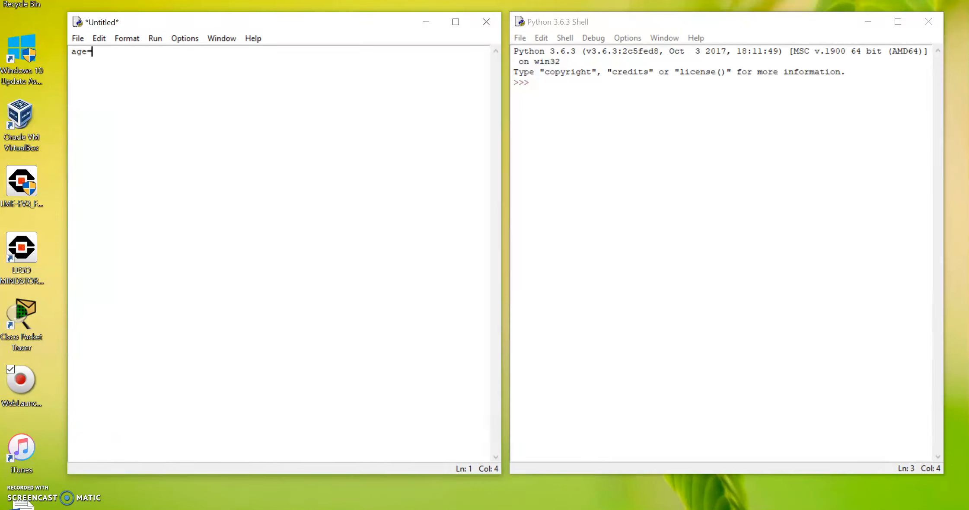
pyautogui.write('int')
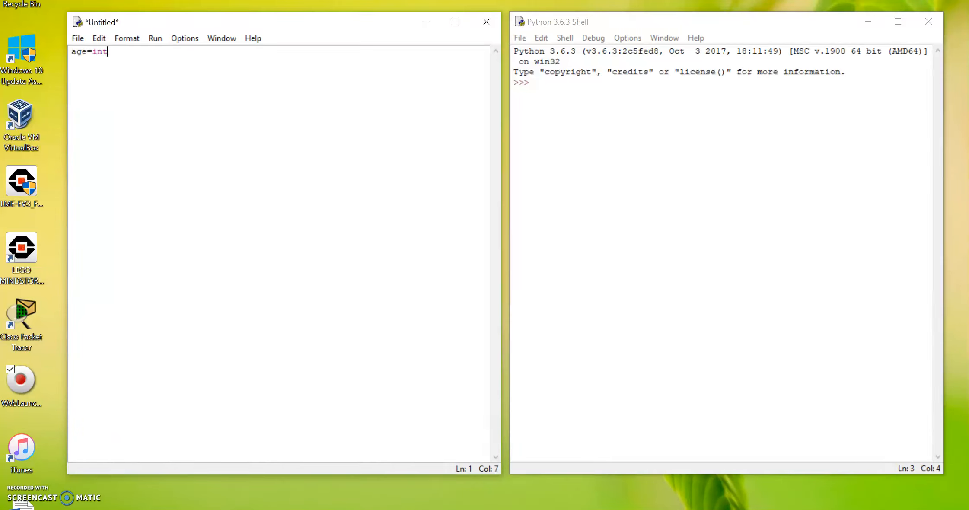
pyautogui.write('()')
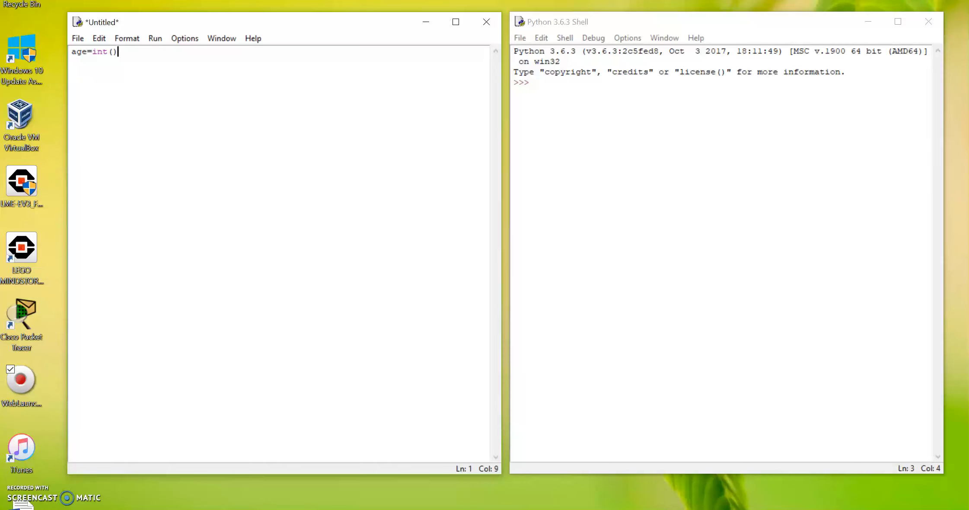
pyautogui.write('input("')
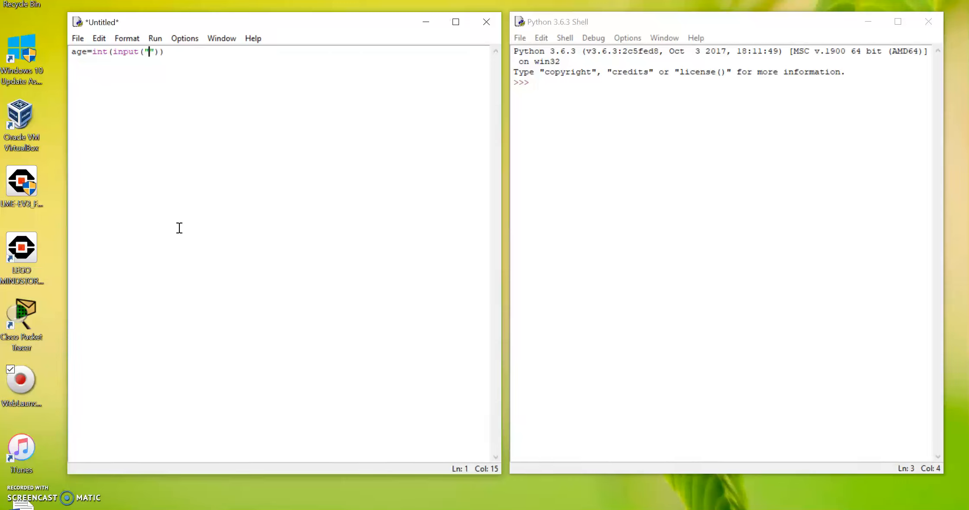
pyautogui.write('How old are y')
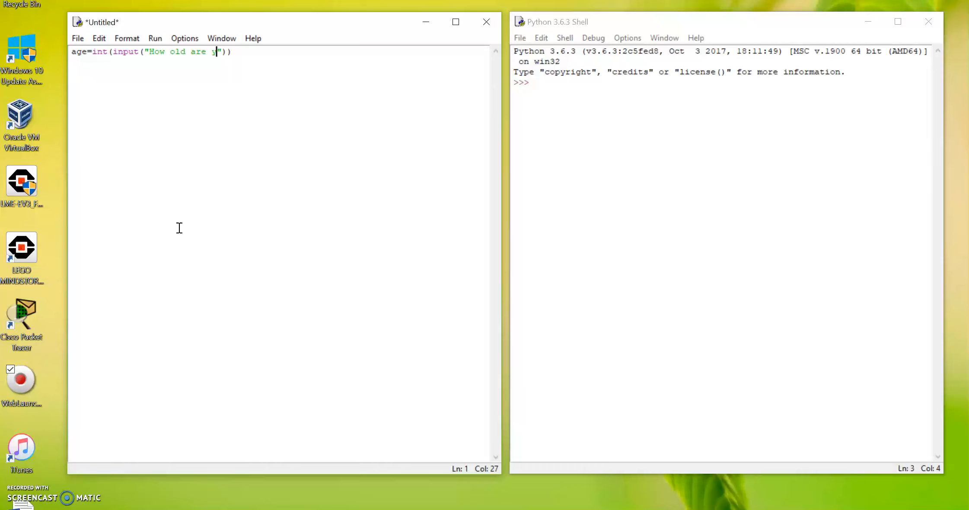
pyautogui.write('ou?:')
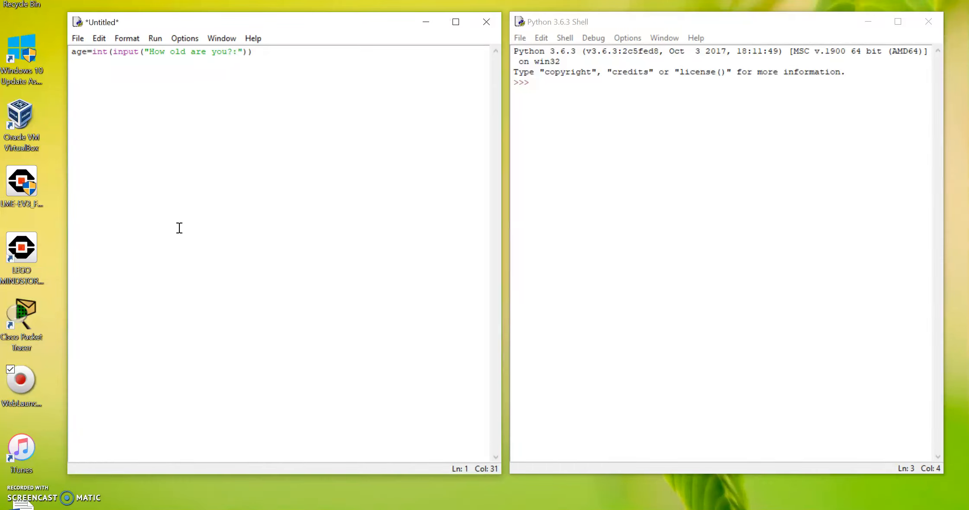
pyautogui.write('" "')
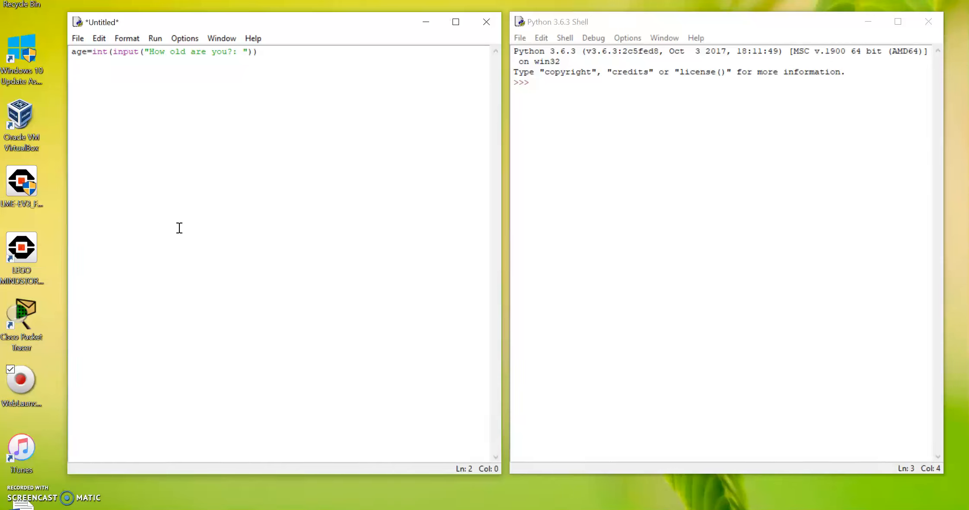
# - Write the condition if age<18 and age>=0: and move into its indented body
pyautogui.write('if')
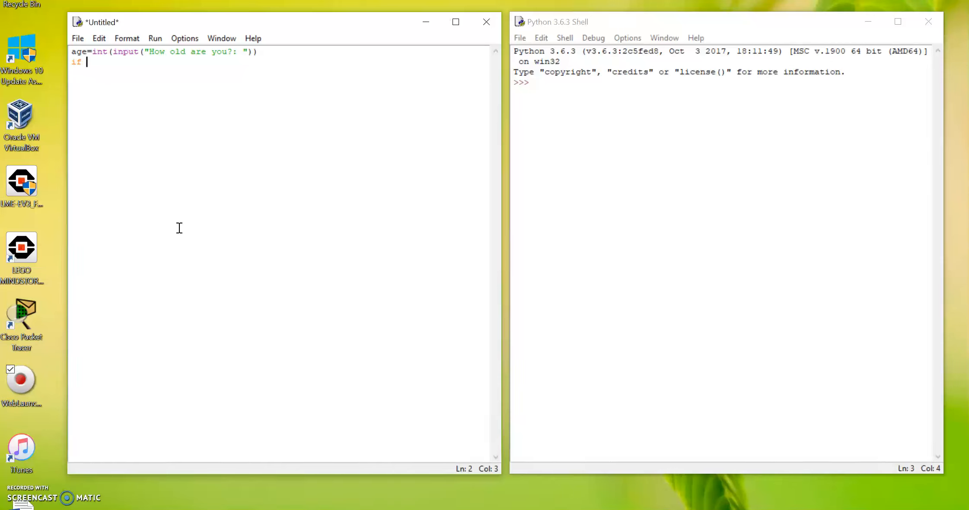
pyautogui.write('age')
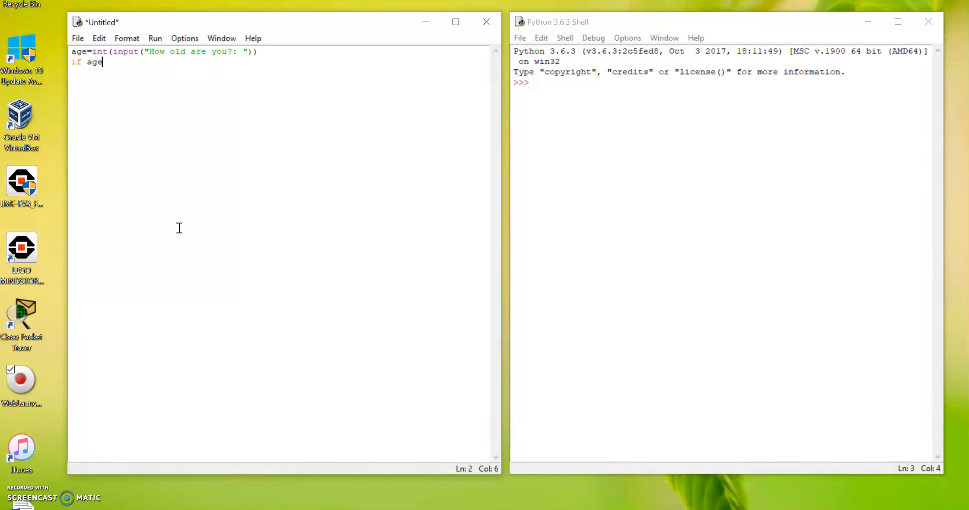
pyautogui.write('<18 and')
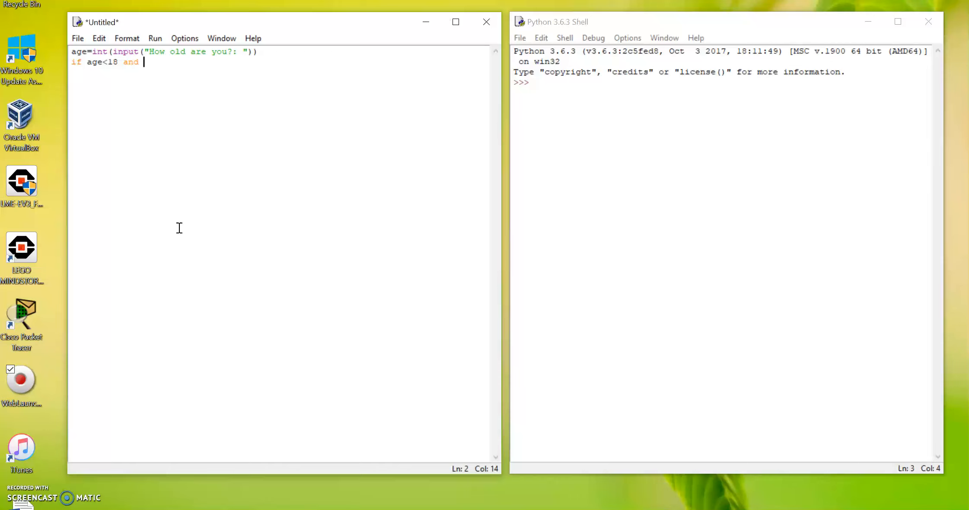
pyautogui.write('age')
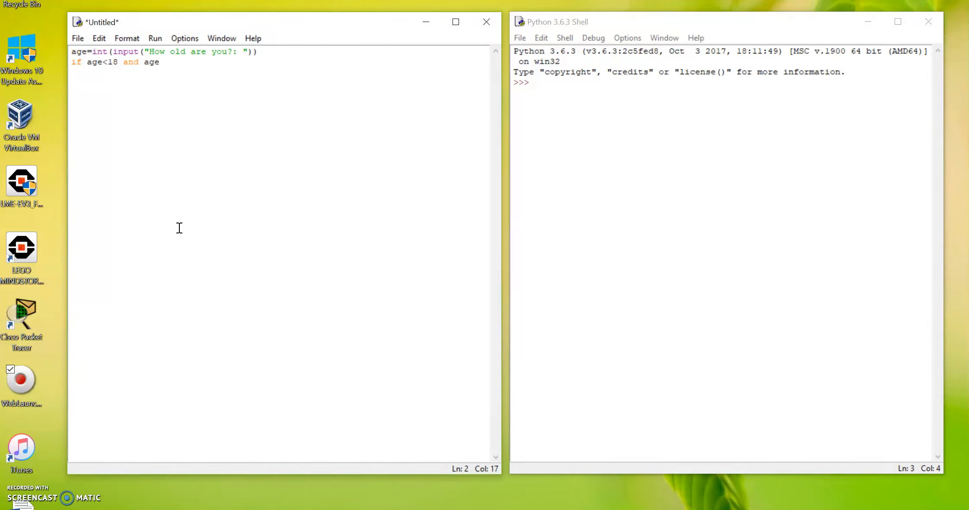
pyautogui.write('>=')
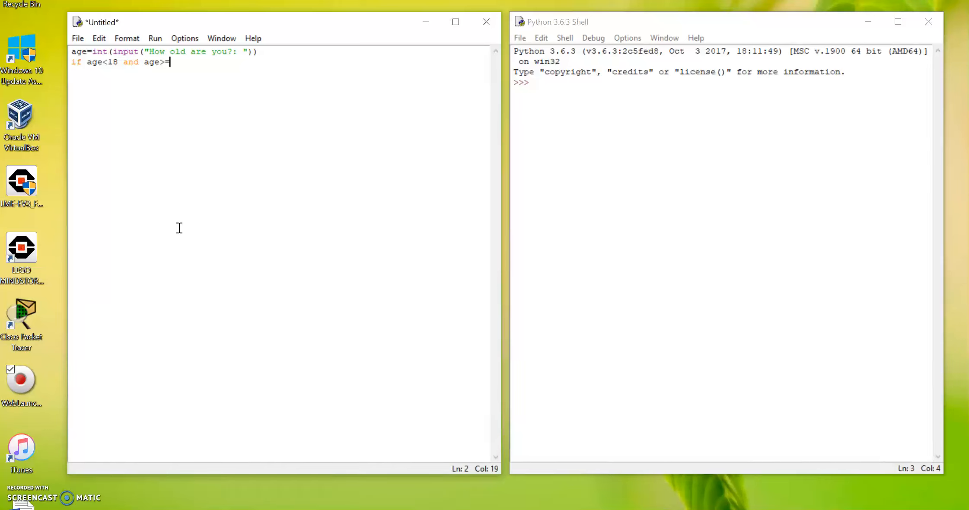
pyautogui.write('0')
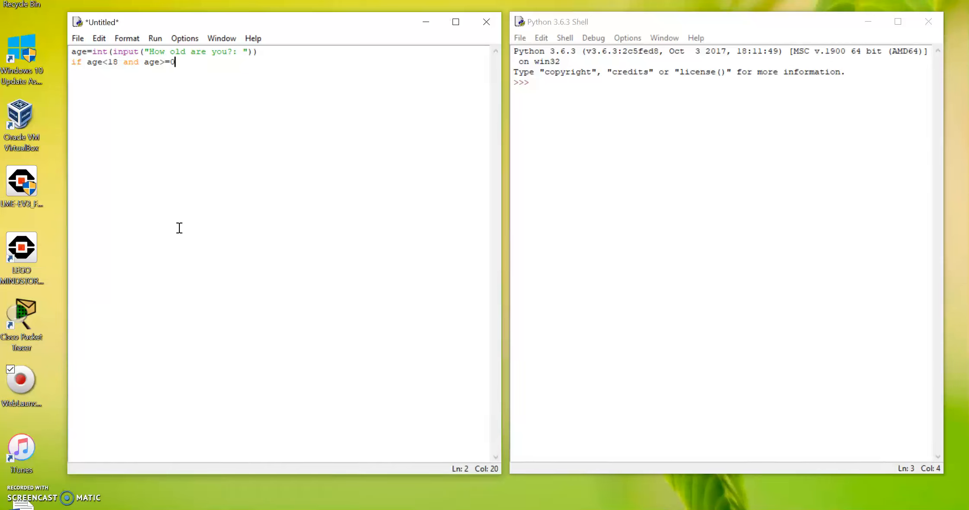
pyautogui.press('enter')
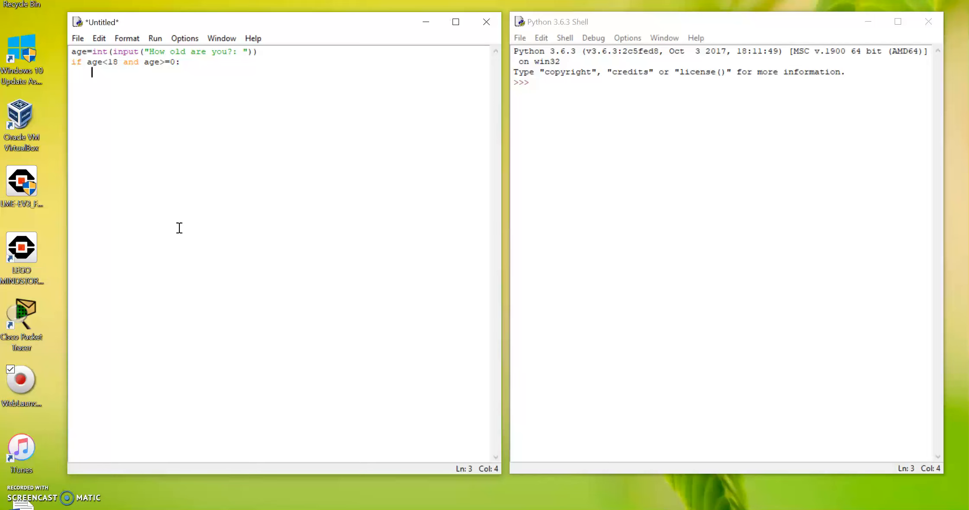
# - Add print("You are still a child!") in the if body and begin the elif line
pyautogui.write('print(')
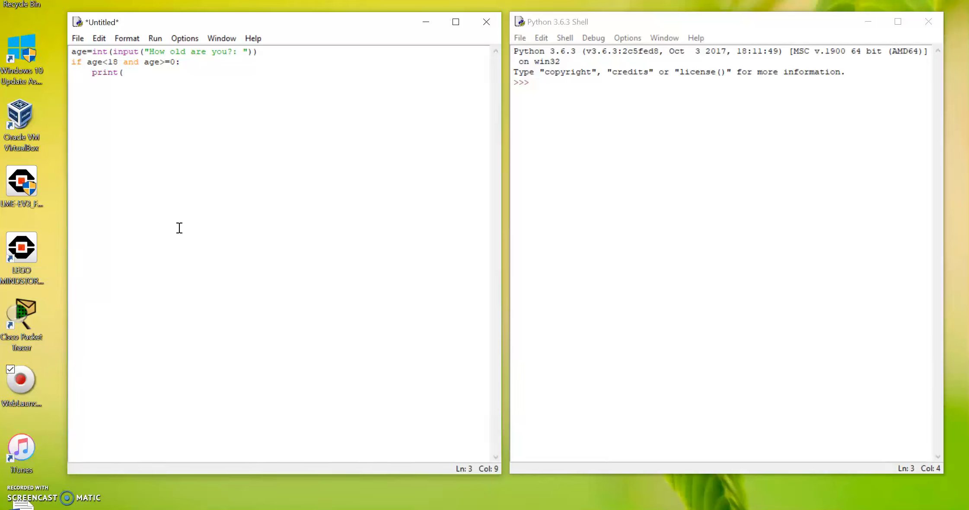
pyautogui.write('""')
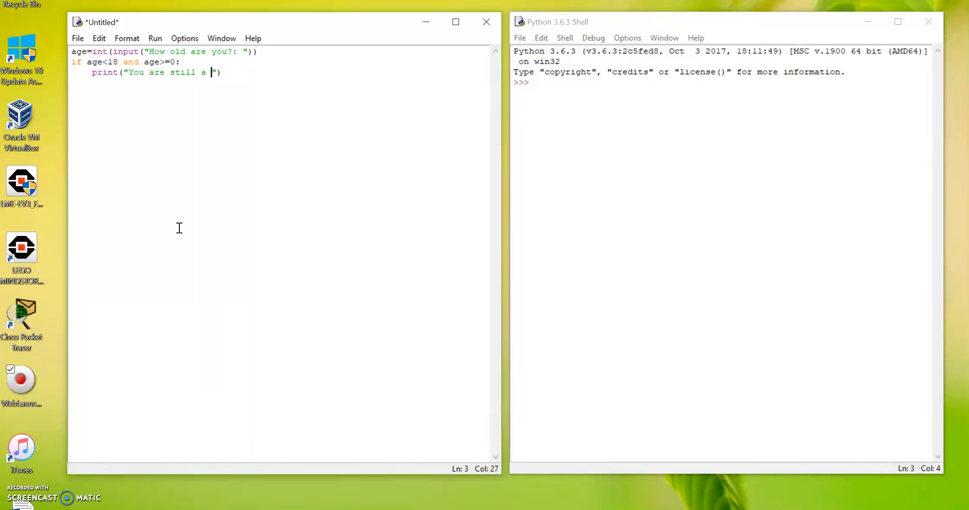
pyautogui.write('child!')
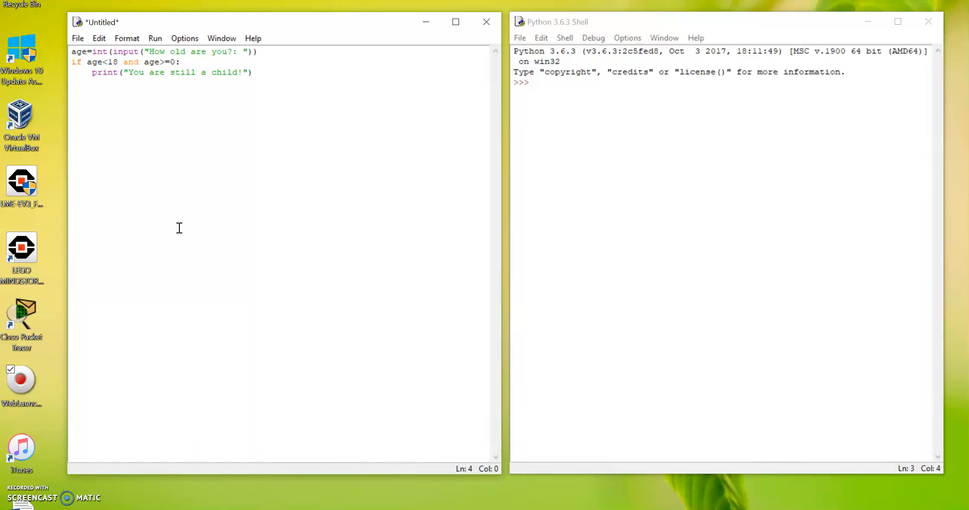
pyautogui.write('elif')
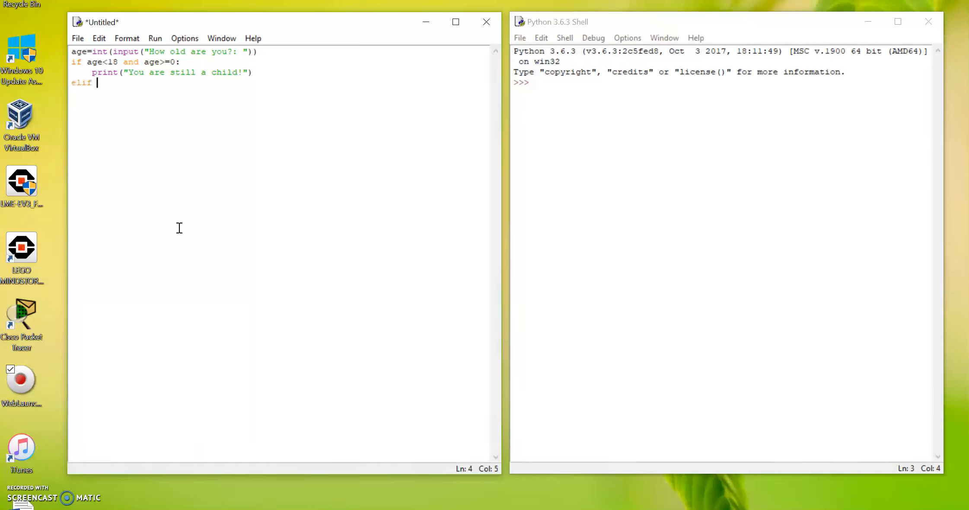
# - Complete the condition elif age>=18 and age<=150: for the adult range
pyautogui.write('age')
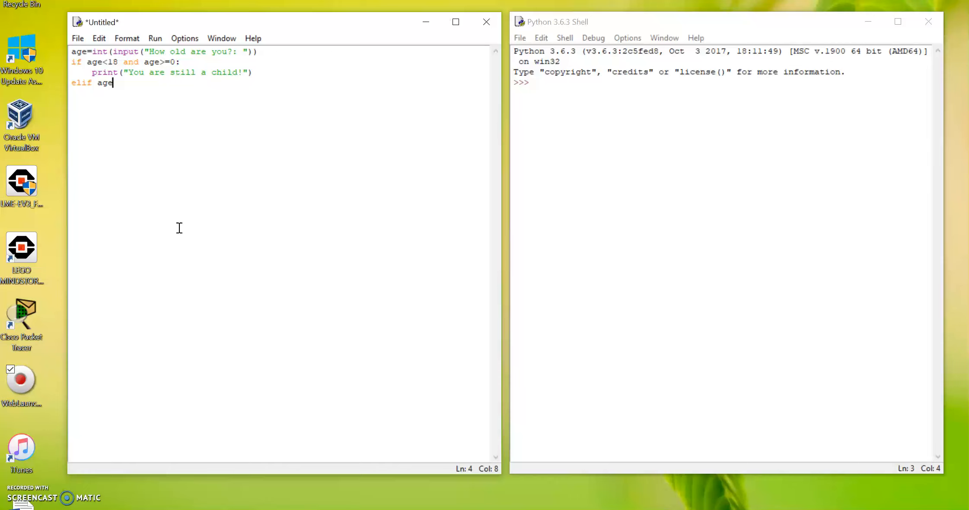
pyautogui.write('>=')
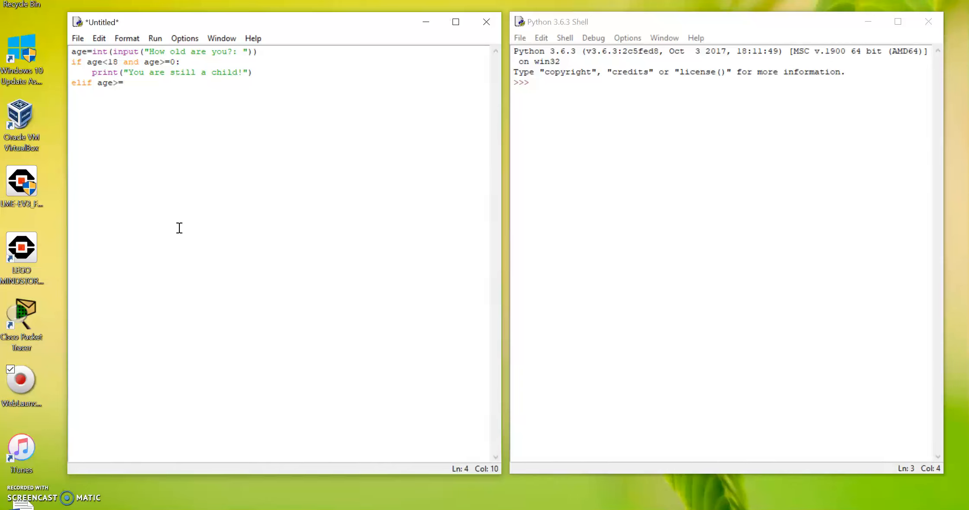
pyautogui.write('18 and')
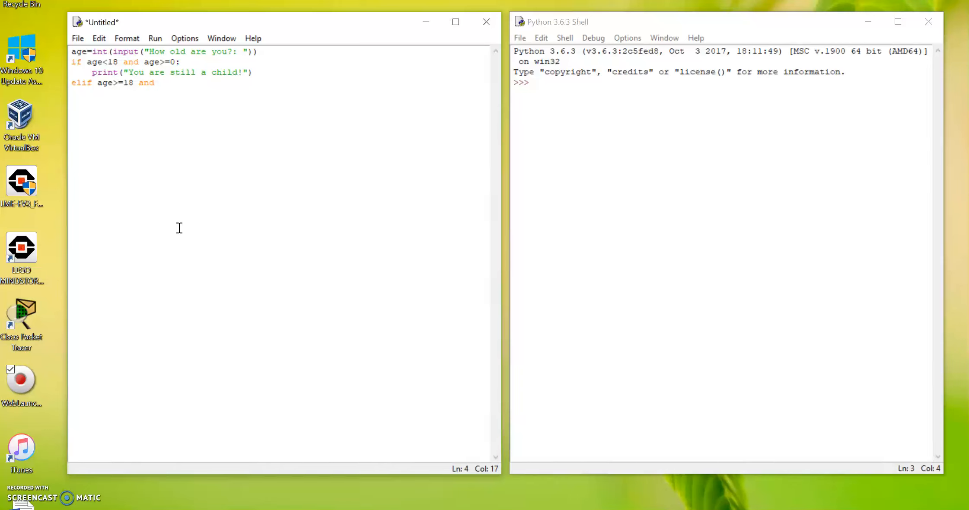
pyautogui.write('age<')
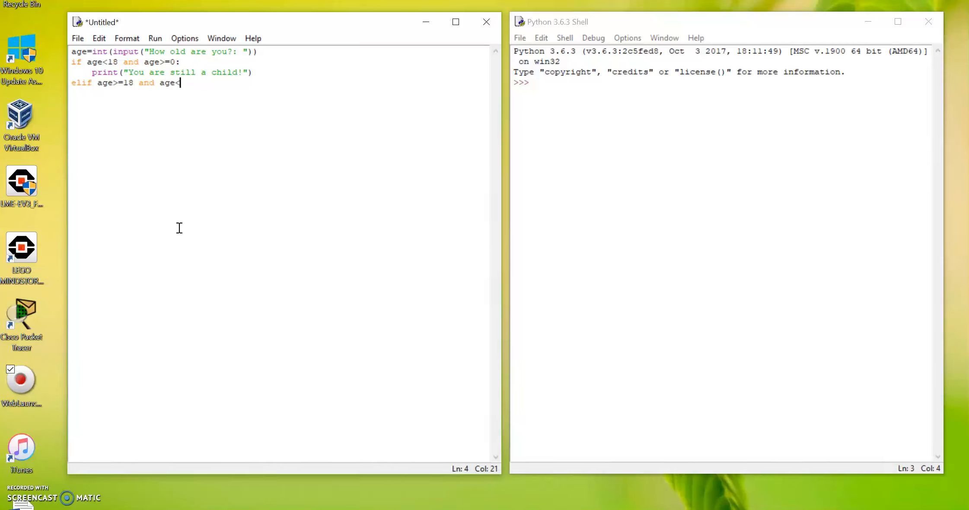
pyautogui.write('=15')
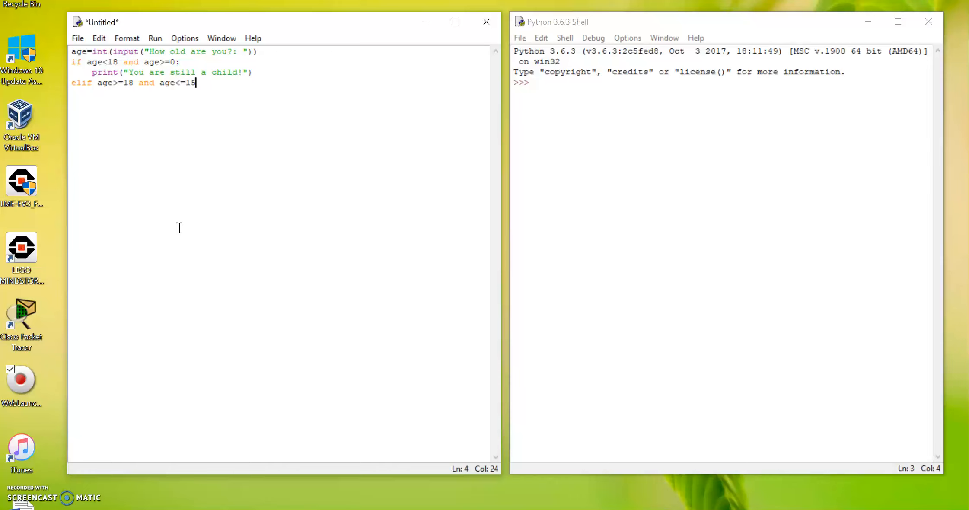
pyautogui.write('0')
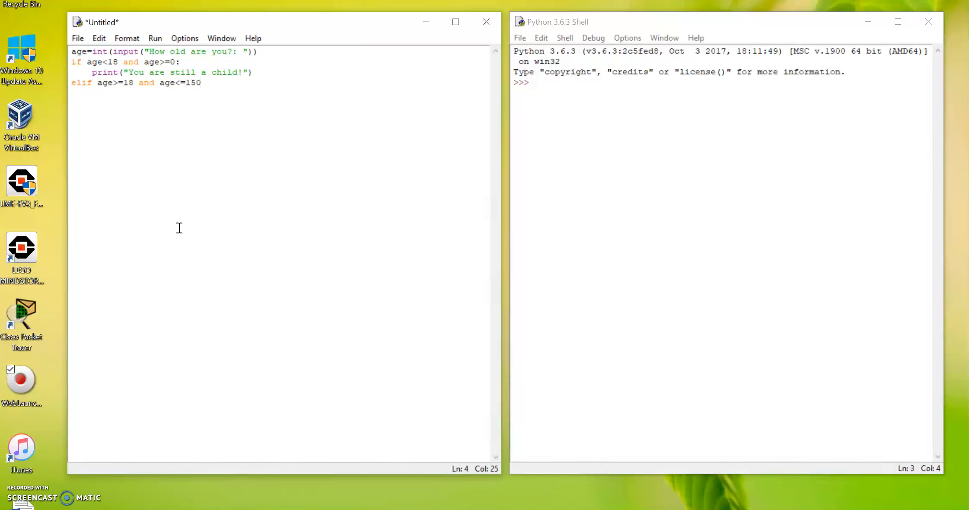
pyautogui.write(':')
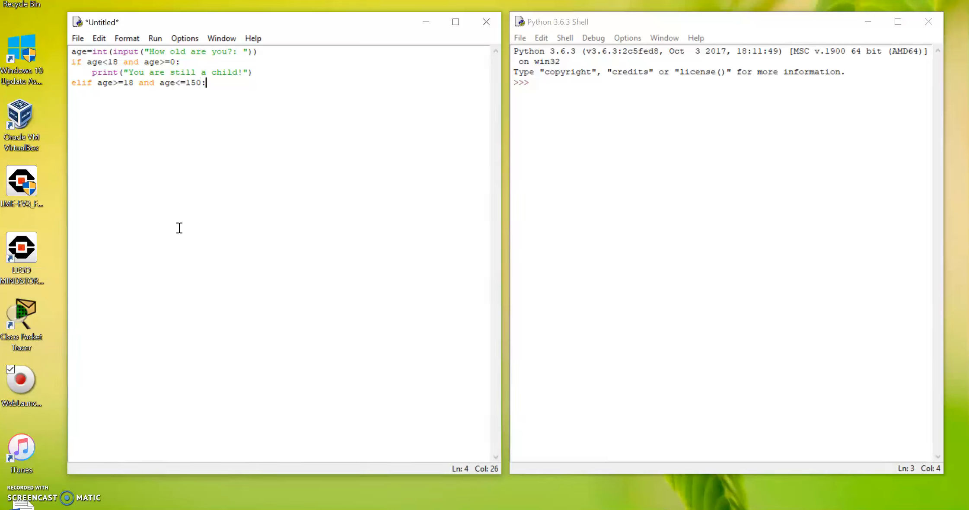
# - Add print("You are an adult!") as the elif branch's body
pyautogui.write('pri')
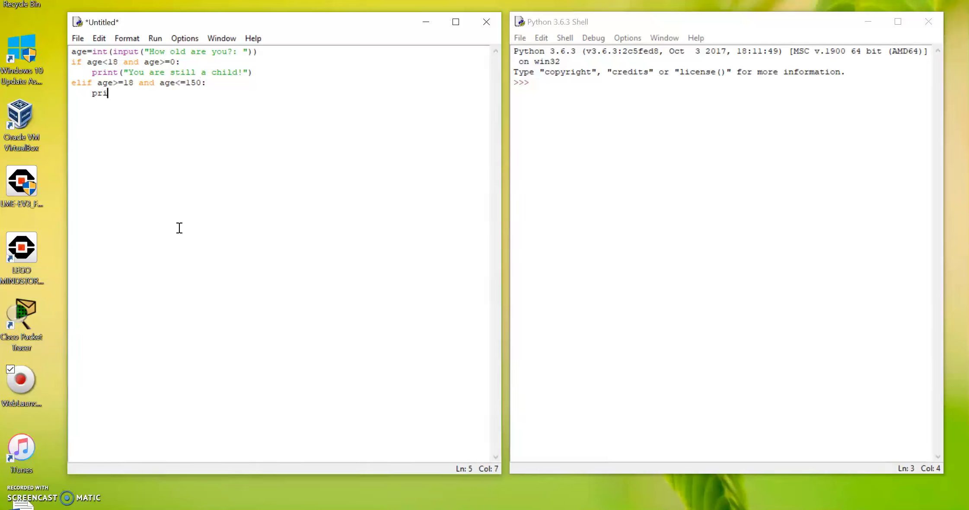
pyautogui.write('nt("")')
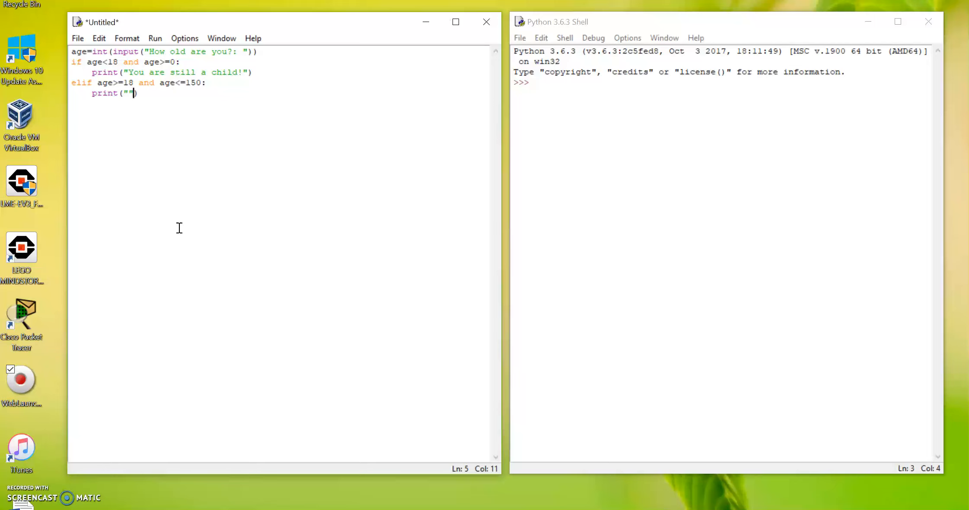
pyautogui.write('You are')
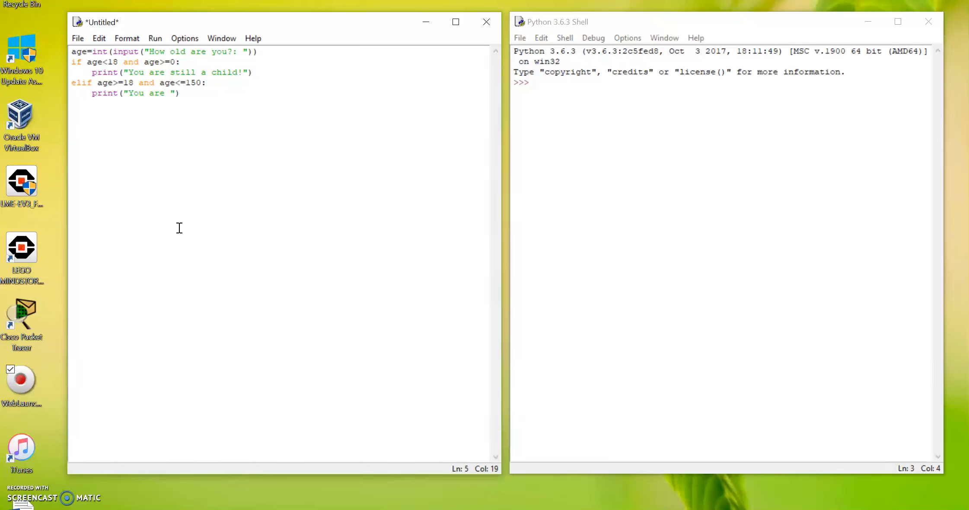
pyautogui.write('an adult!')
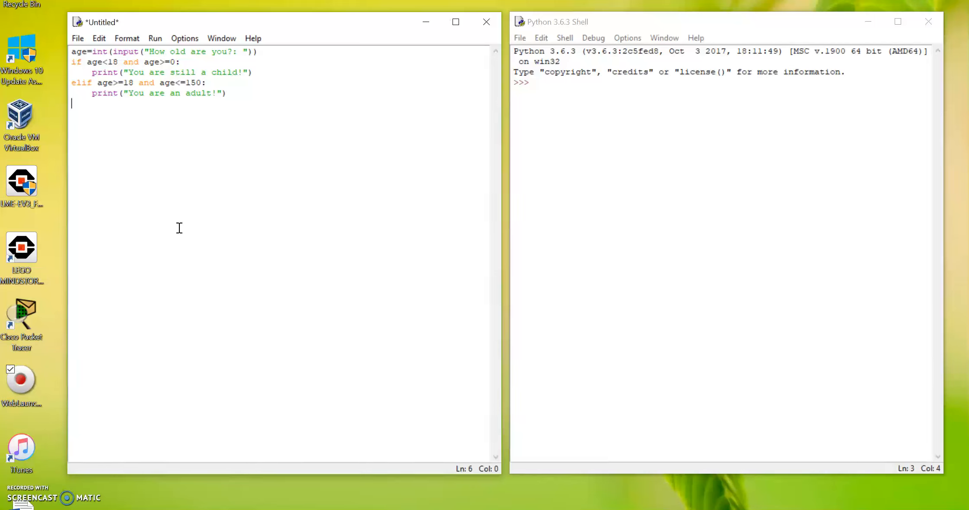
pyautogui.moveTo(139, 99)
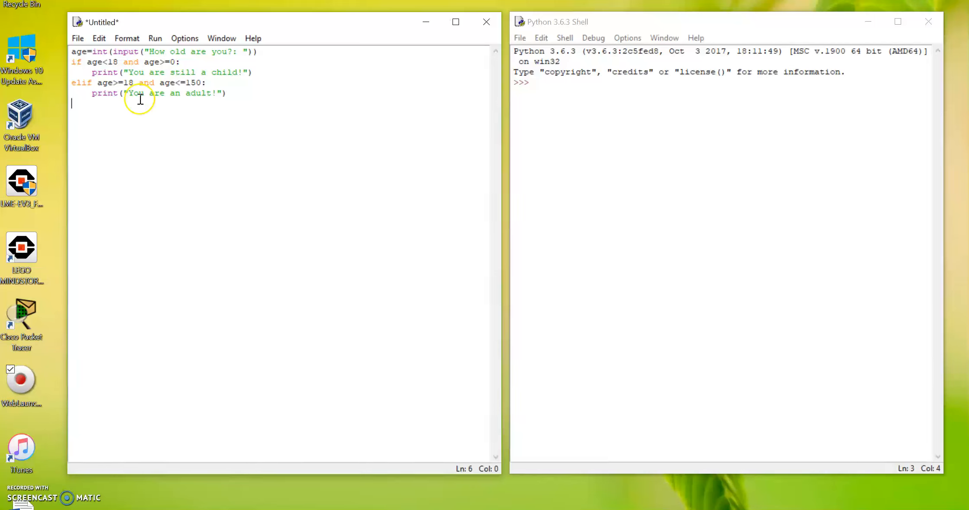
pyautogui.moveTo(133, 109)
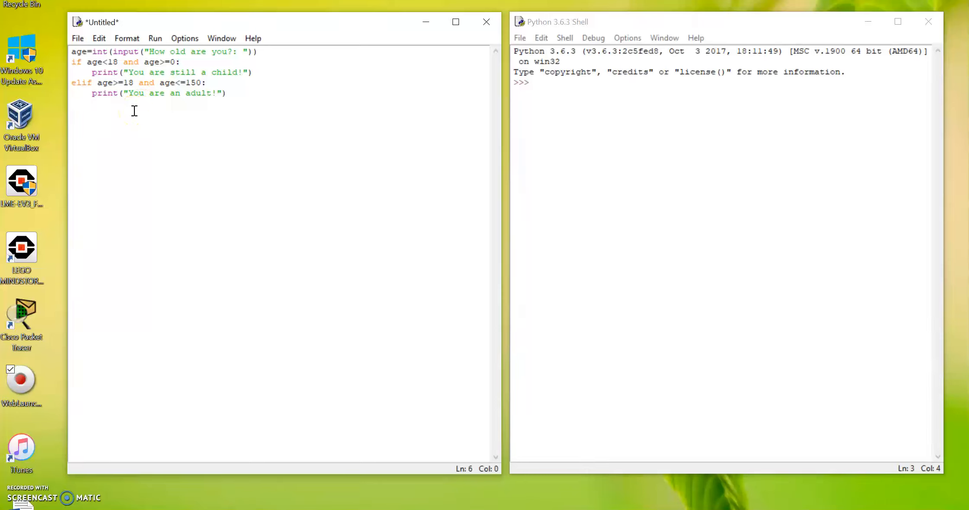
pyautogui.click(72, 103)
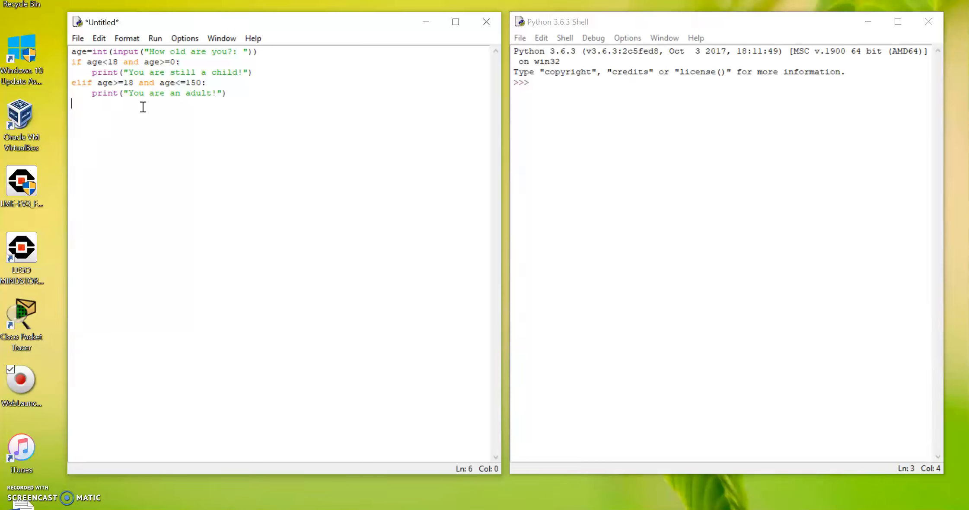
# - Add an else: branch printing that the number you put in is not valid
pyautogui.write('else:')
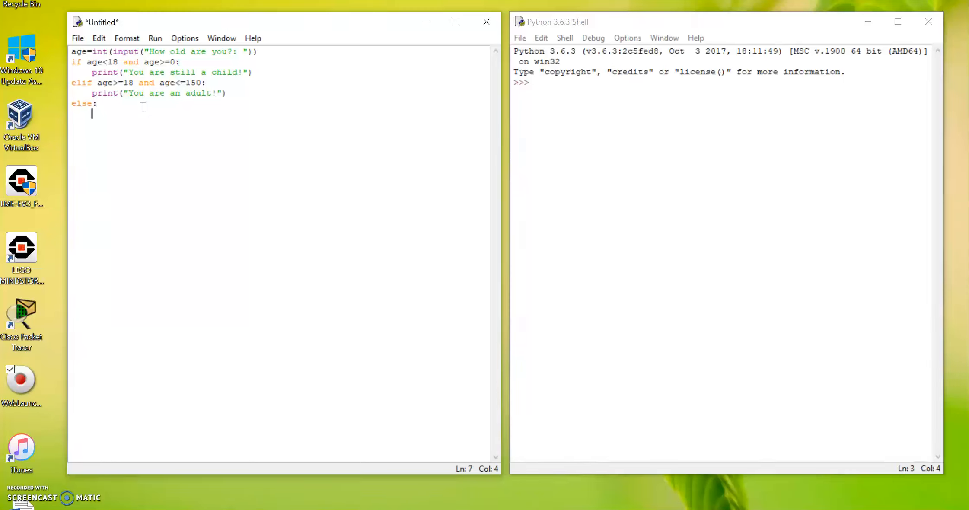
pyautogui.write('print')
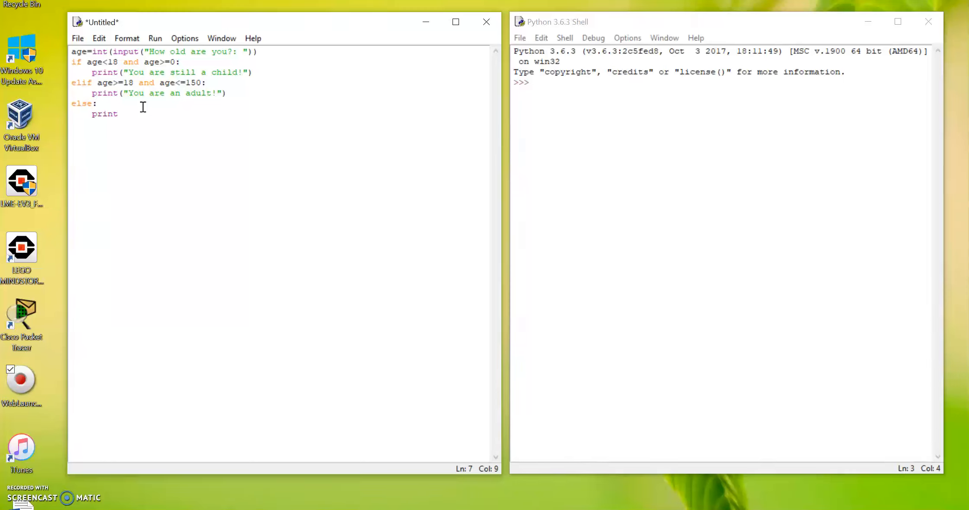
pyautogui.write('("The')
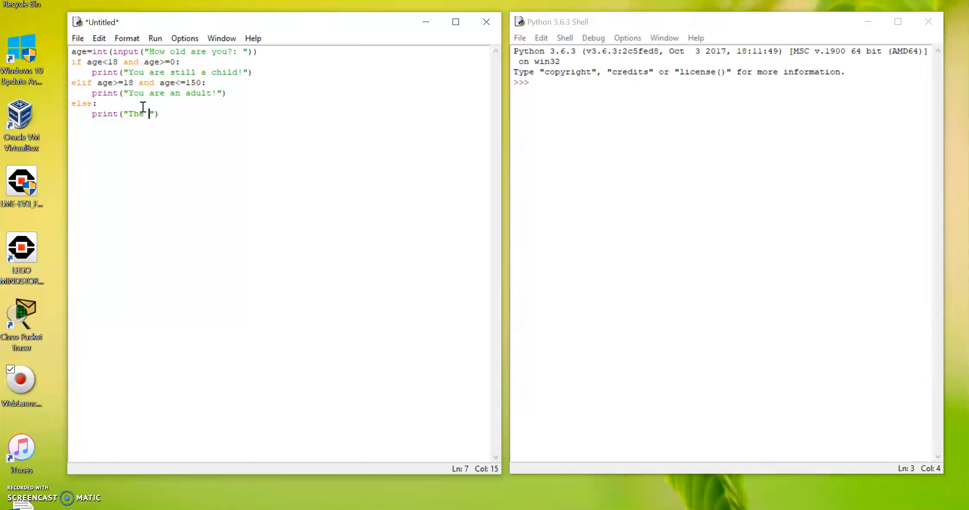
pyautogui.write('number you')
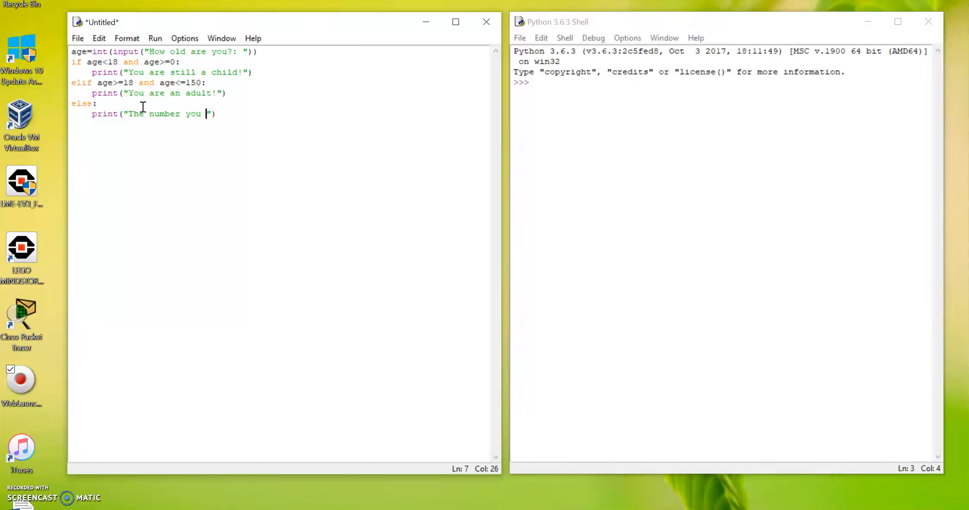
pyautogui.write('put in s')
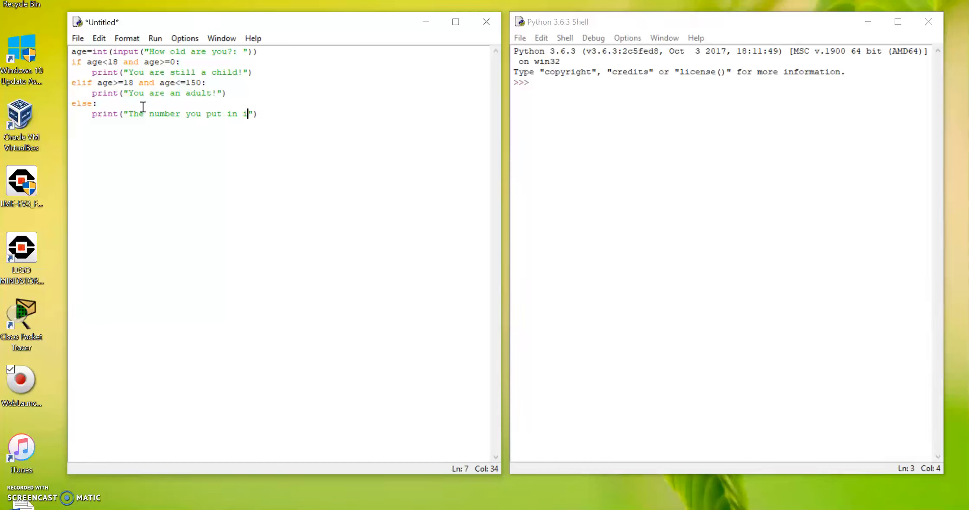
pyautogui.write('is not va')
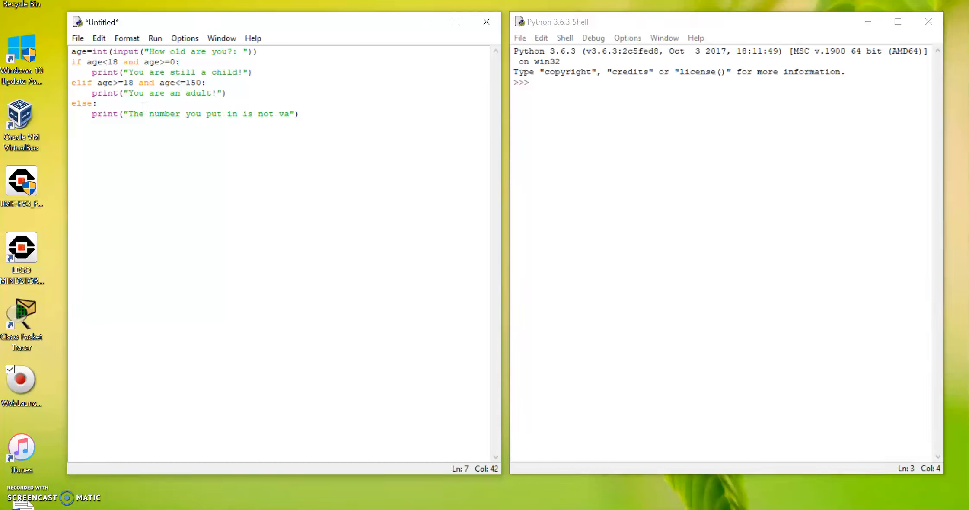